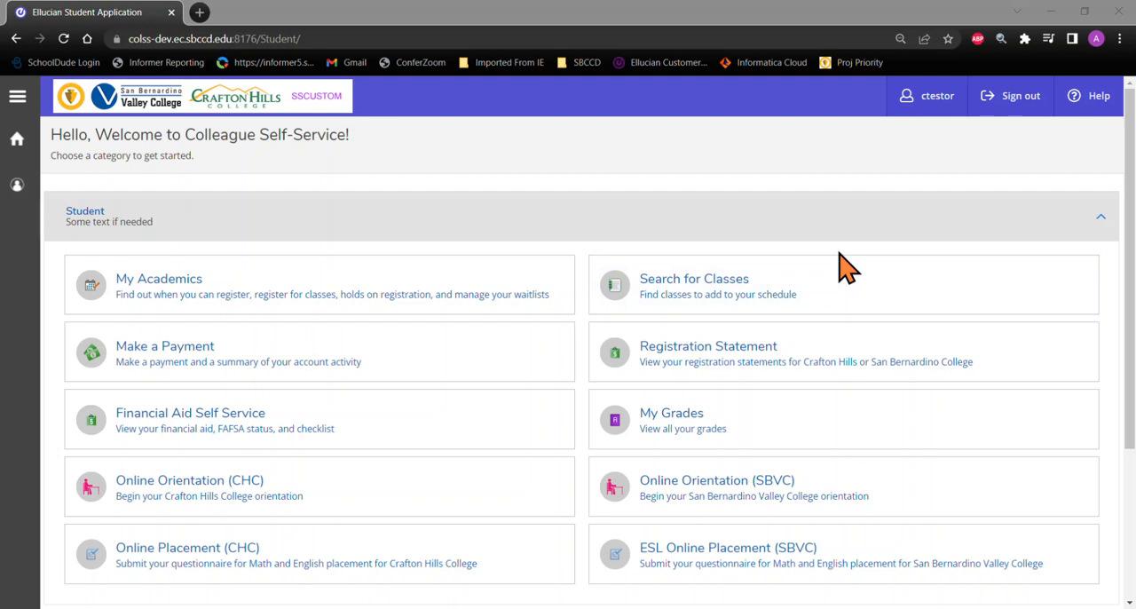
mouse_move(382, 262)
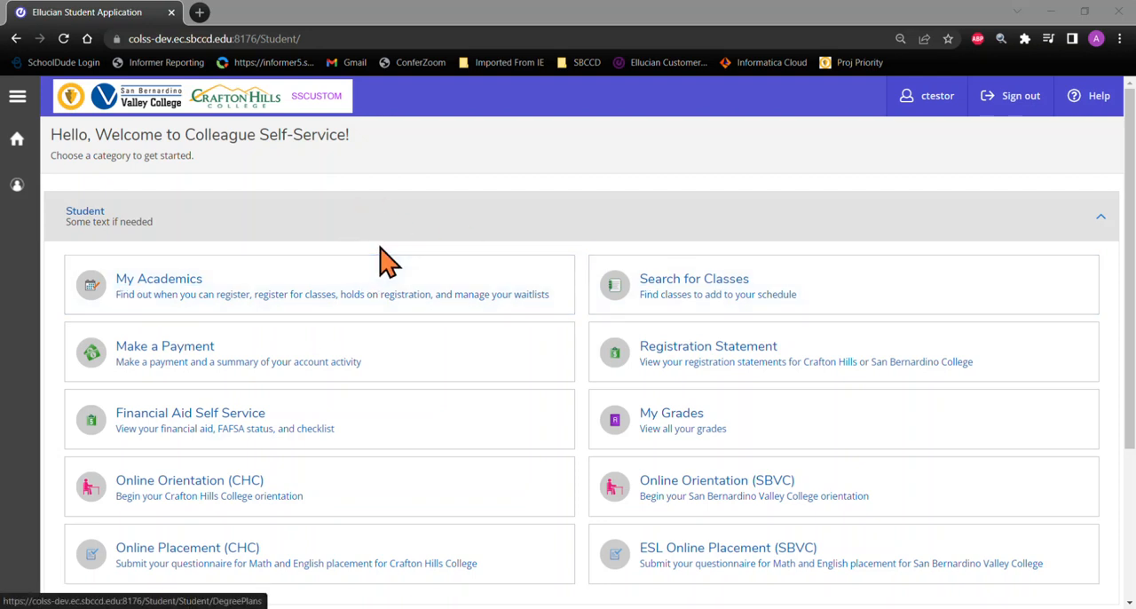
mouse_move(381, 257)
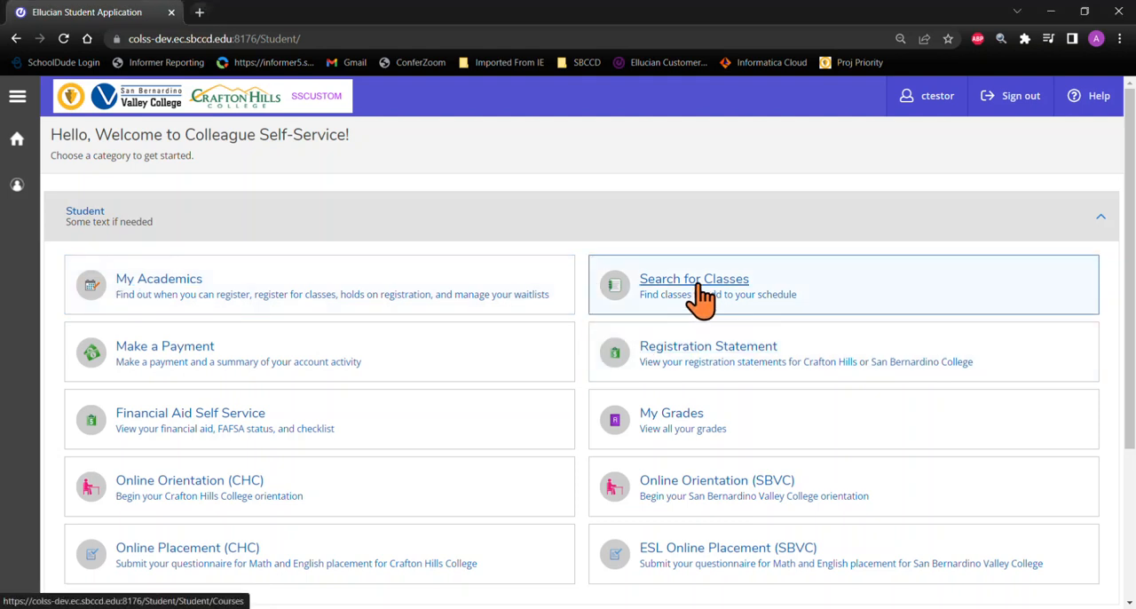
Run a class search for Summer 2023 Biology courses, listing BIOL-100 General Biology first.
left_click(693, 279)
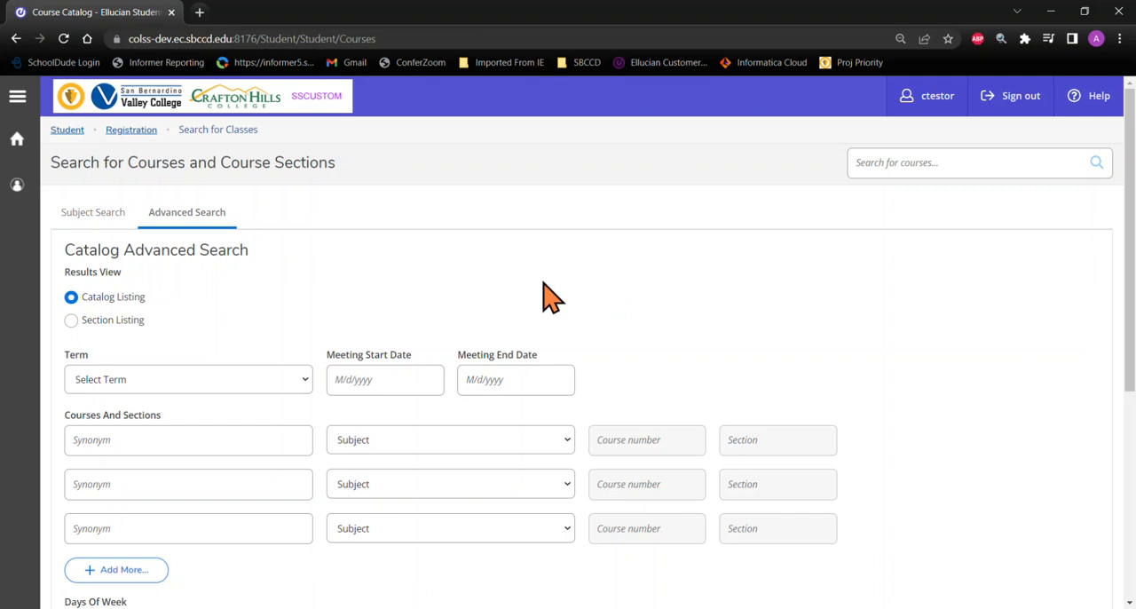
scroll("down", 3)
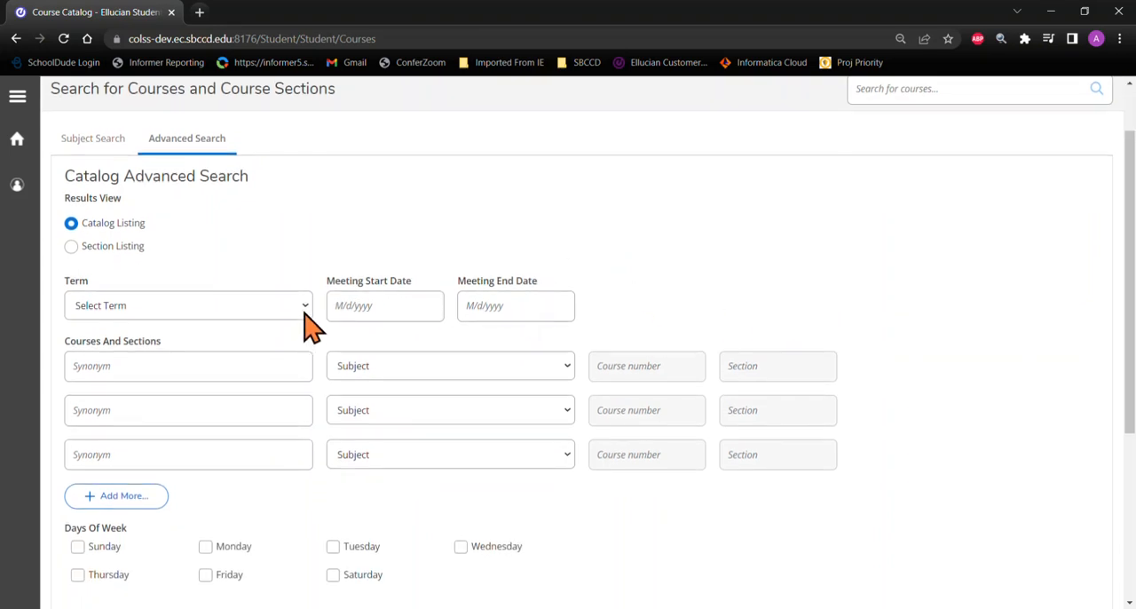
left_click(189, 305)
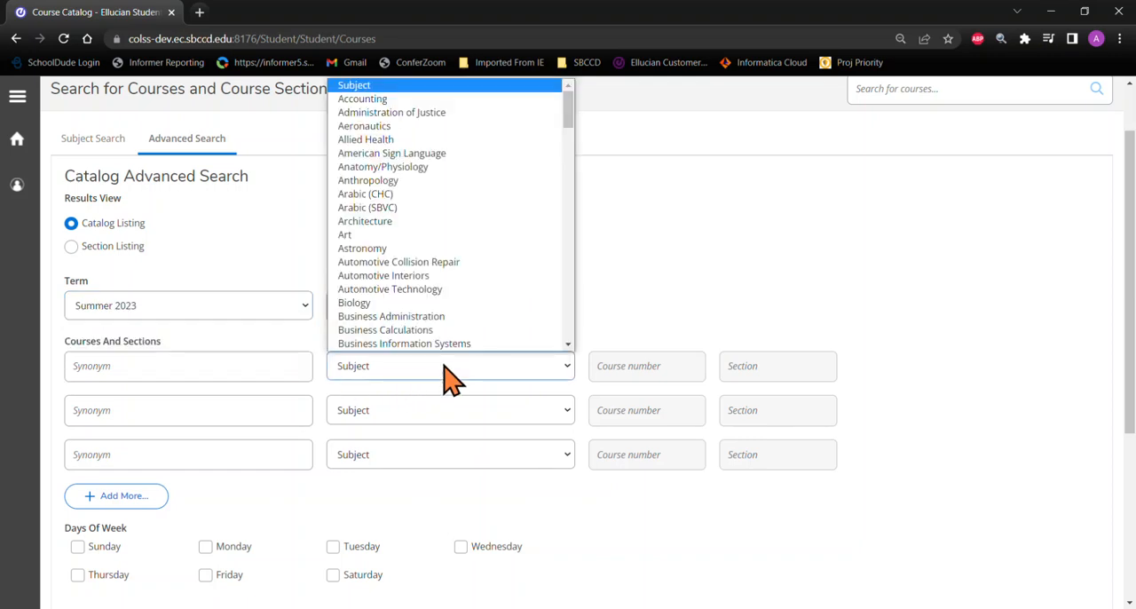
left_click(353, 303)
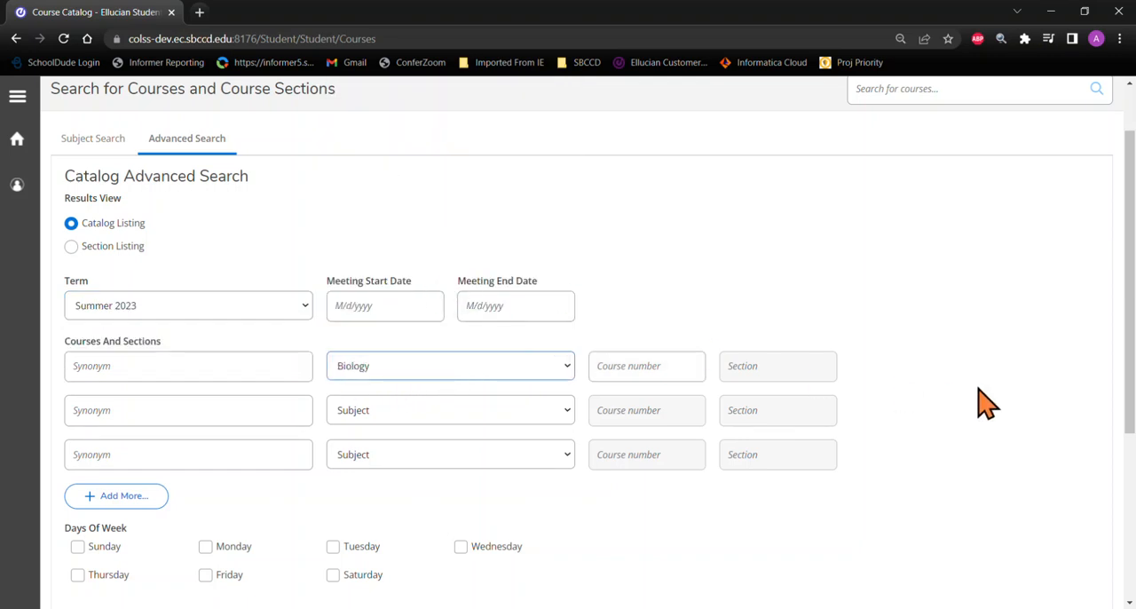
scroll("down", 3)
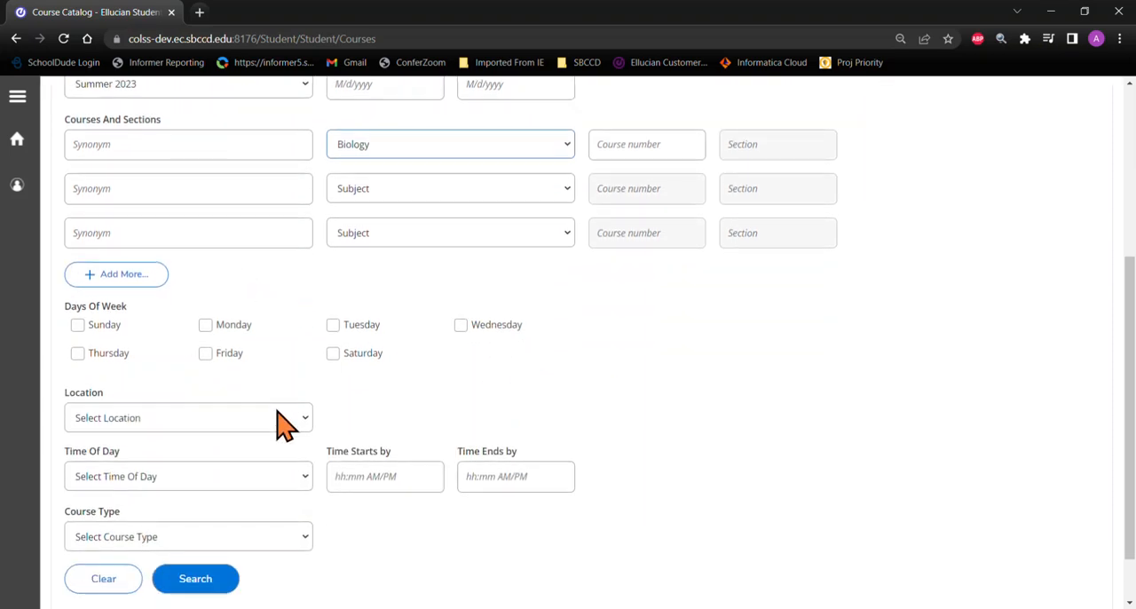
mouse_move(324, 420)
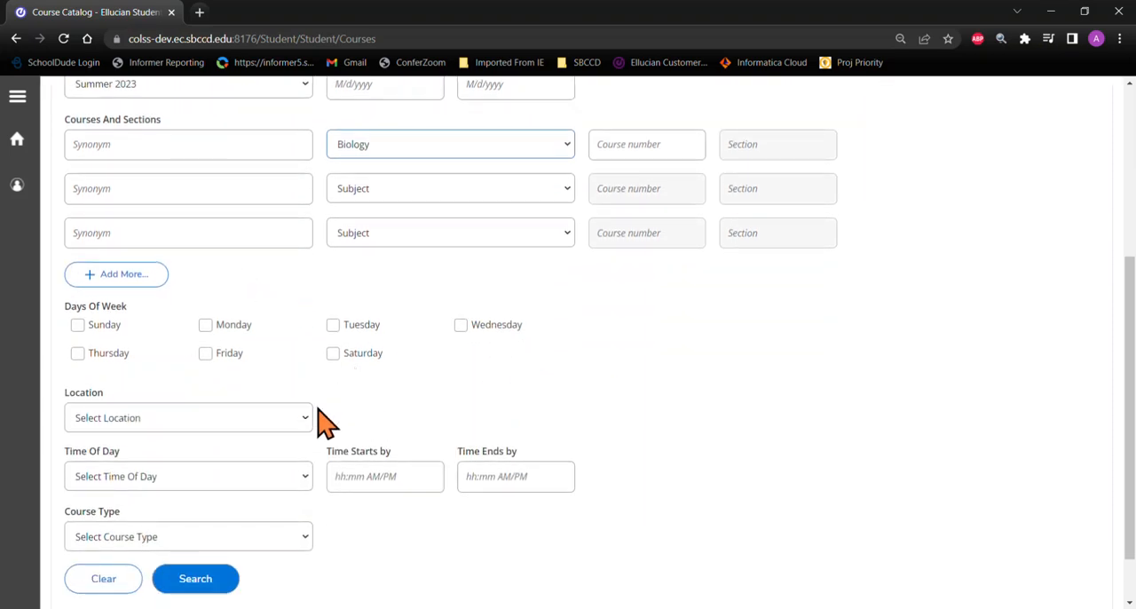
scroll("down", 3)
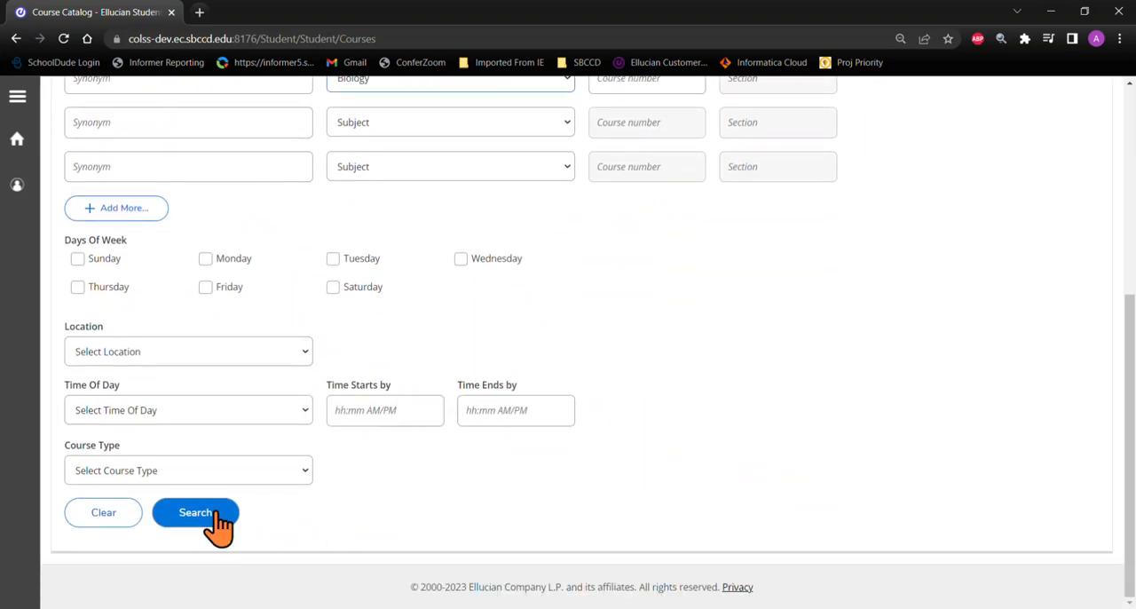
left_click(195, 512)
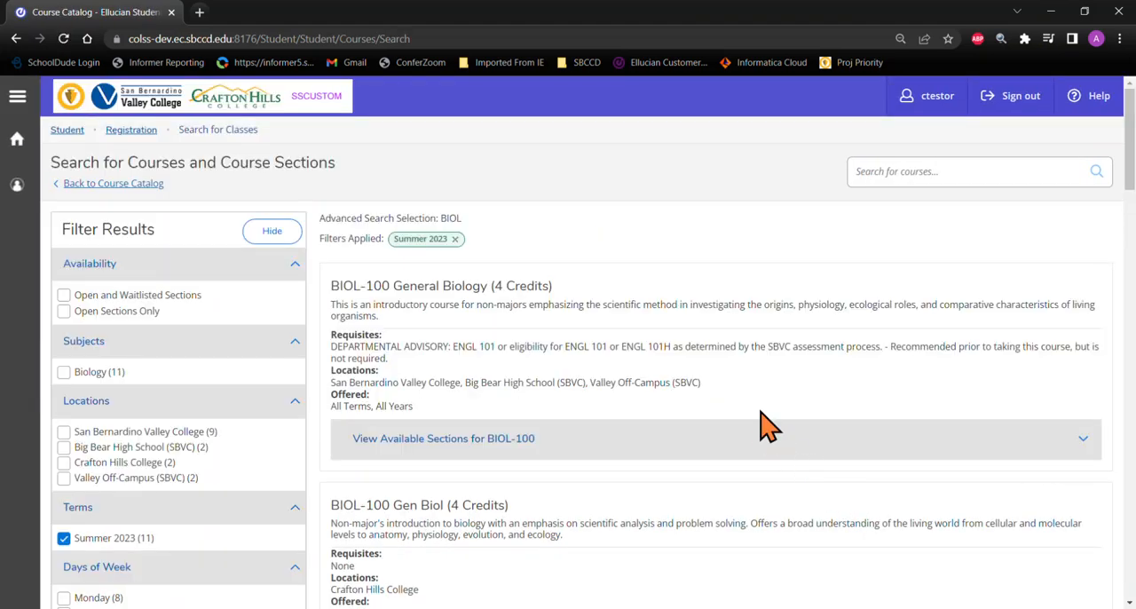
mouse_move(760, 417)
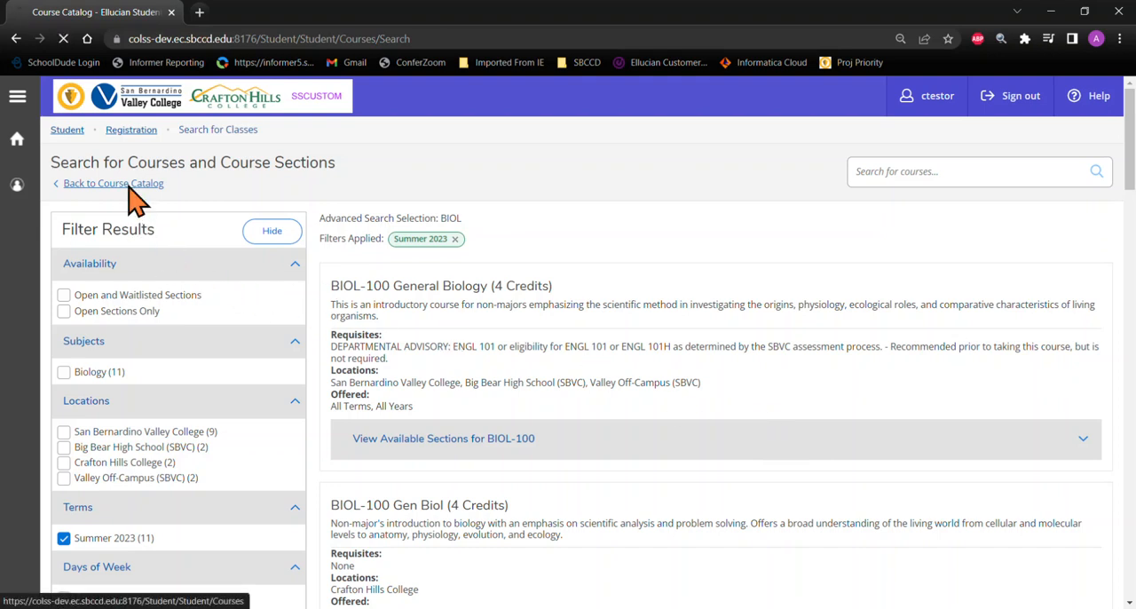
Return from the Biology results to the blank course catalog search form.
left_click(113, 183)
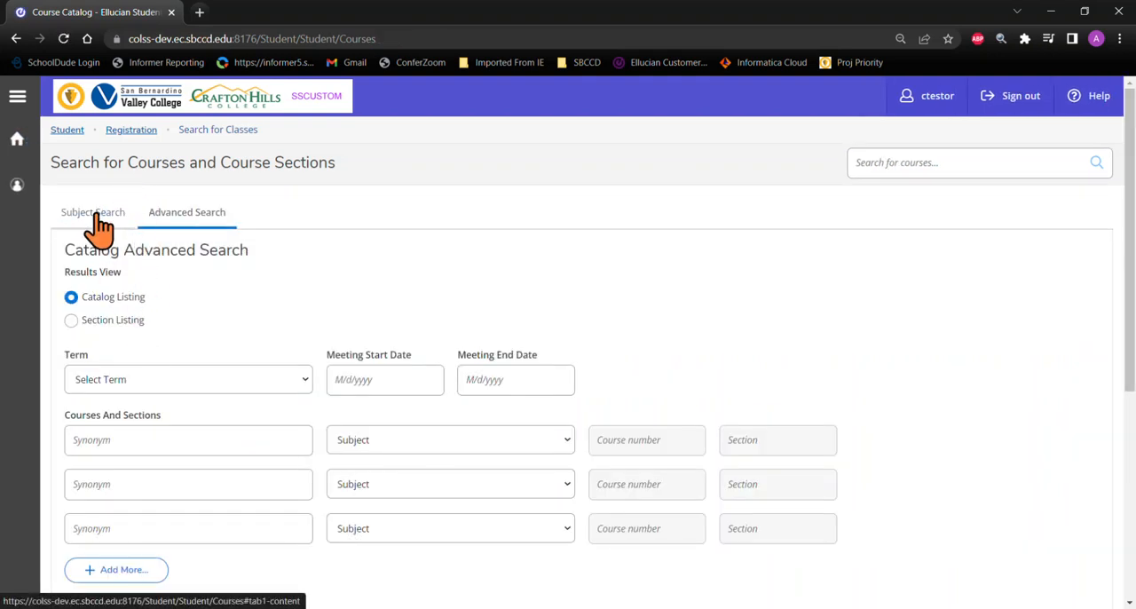
Browse Art courses by subject and filter them to Summer 2023, showing 19 courses.
left_click(92, 212)
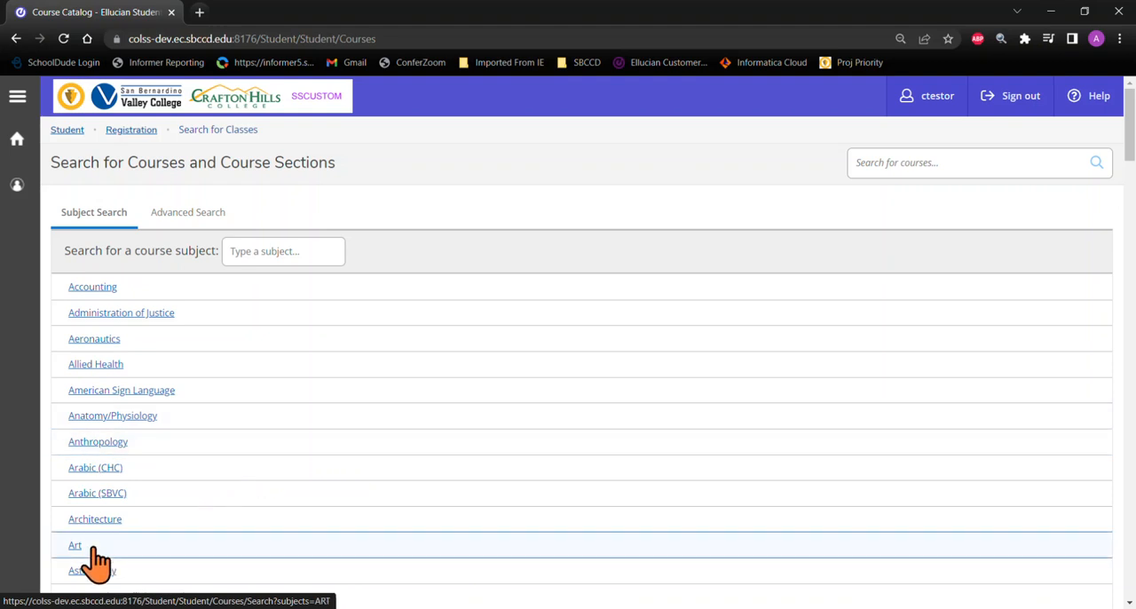
left_click(75, 544)
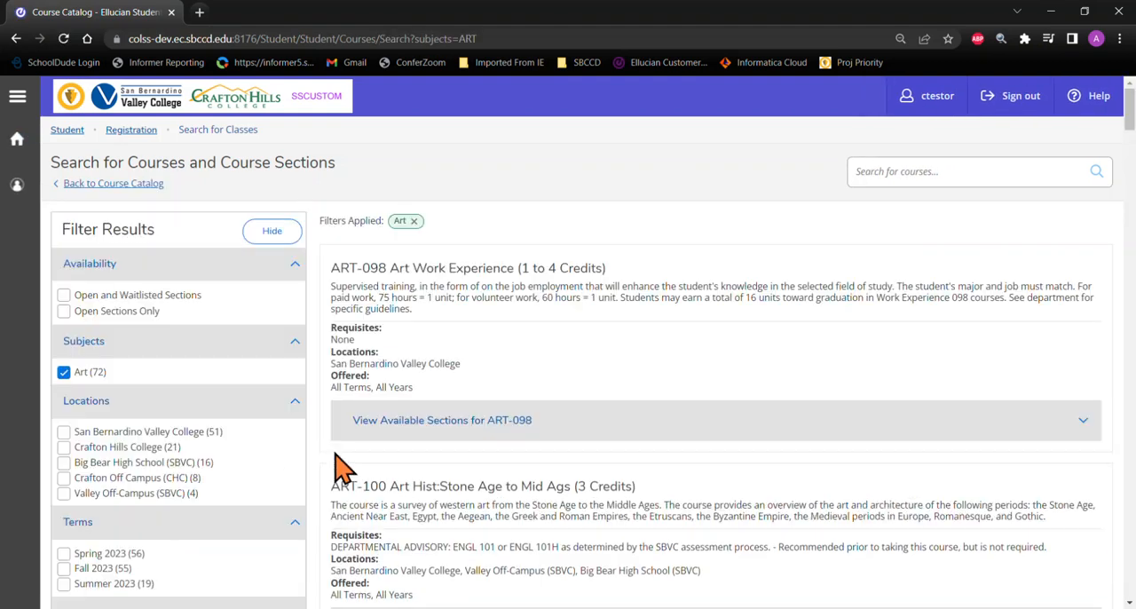
mouse_move(200, 426)
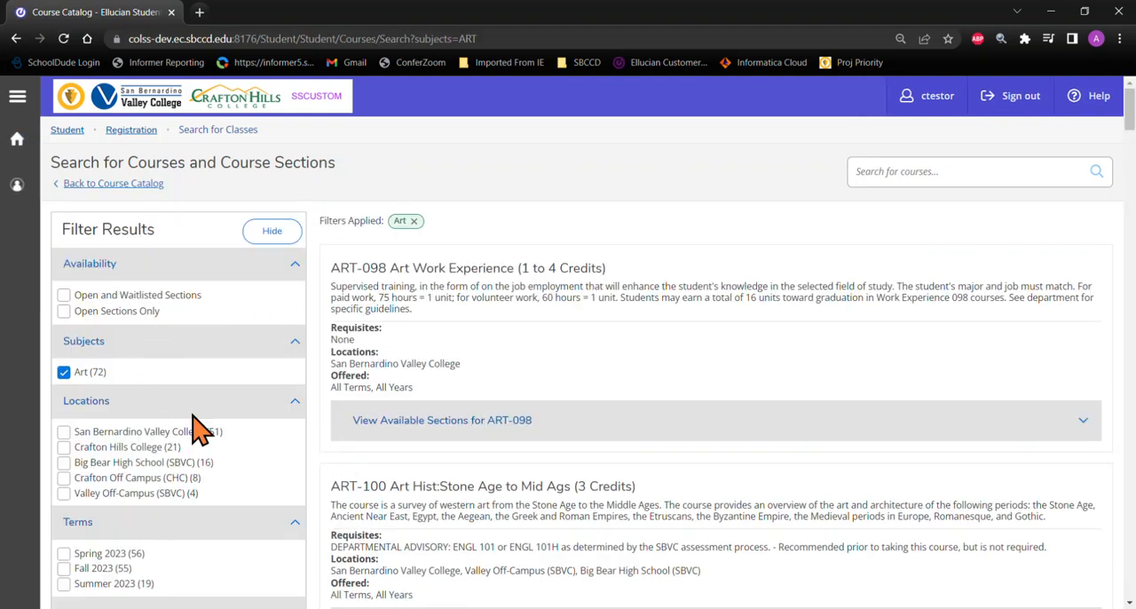
scroll("down", 3)
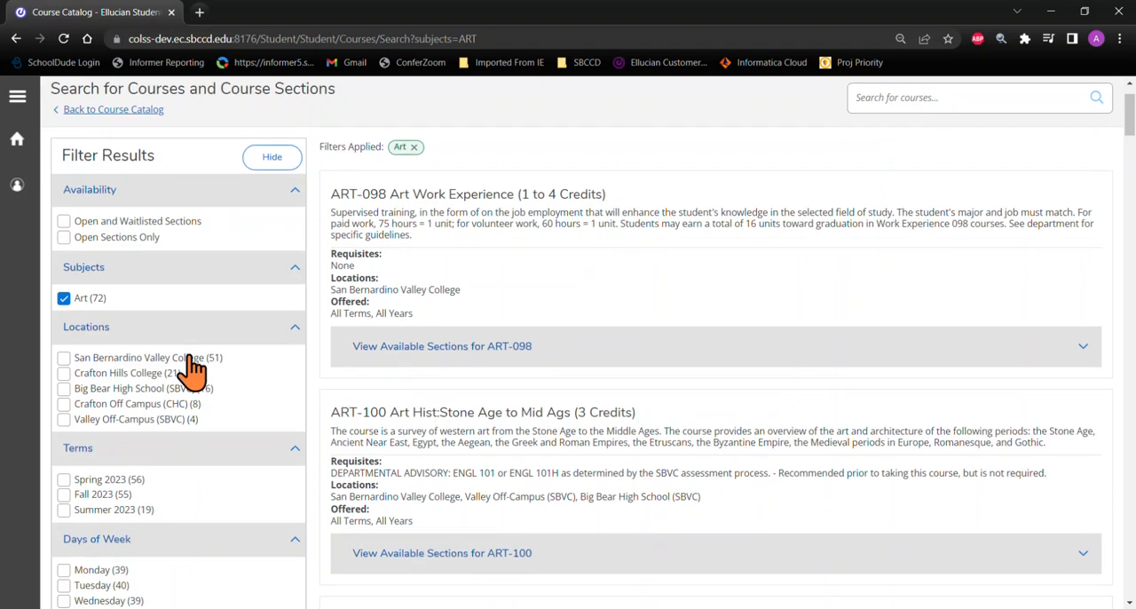
scroll("down", 3)
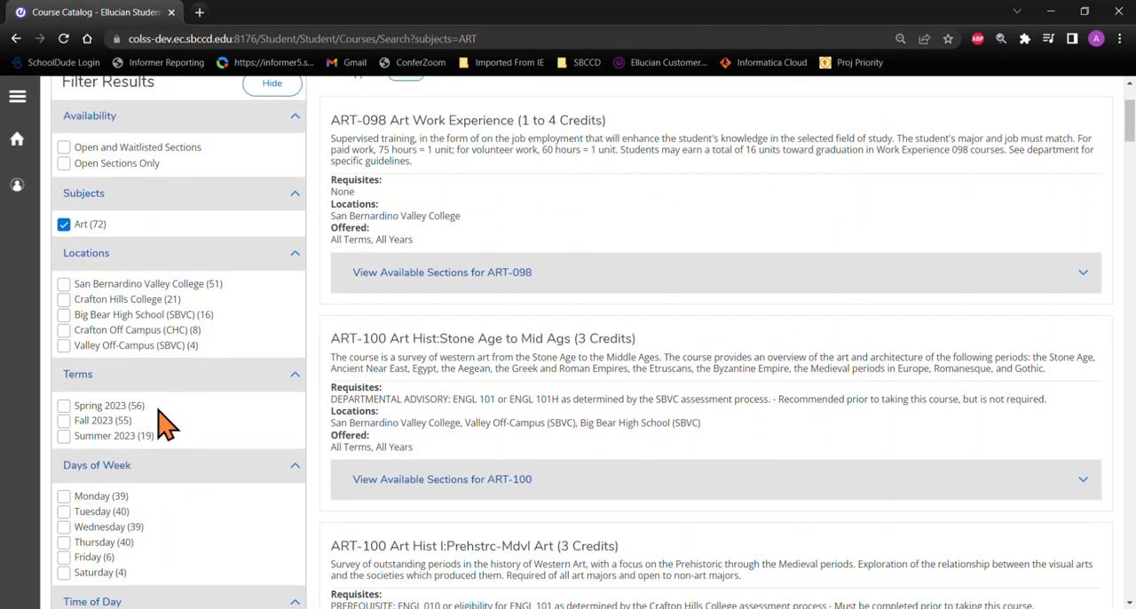
left_click(64, 420)
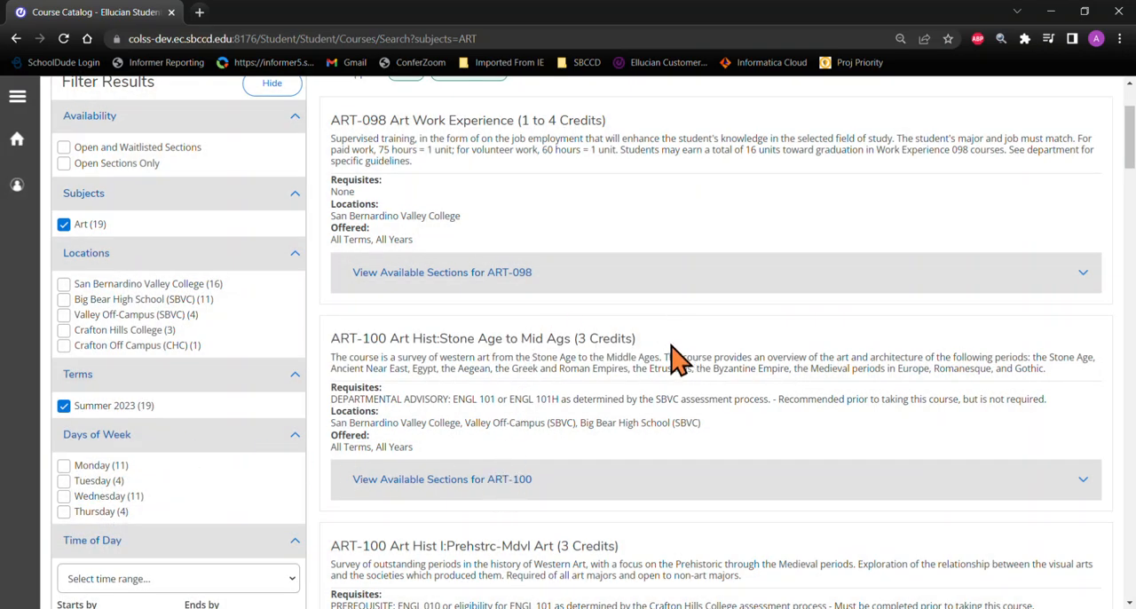
mouse_move(752, 247)
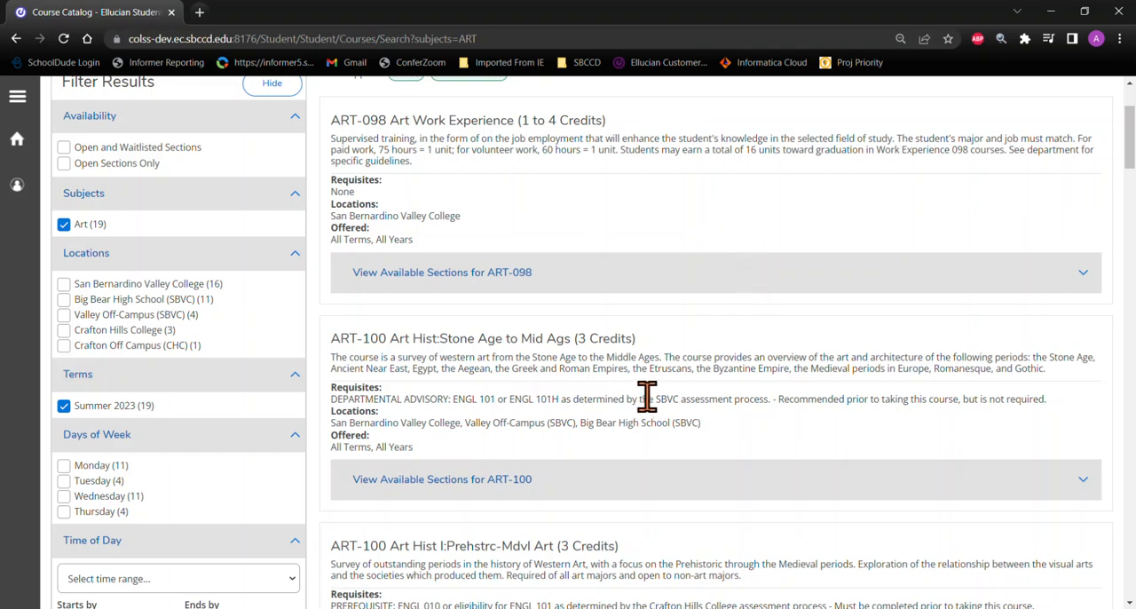
mouse_move(435, 484)
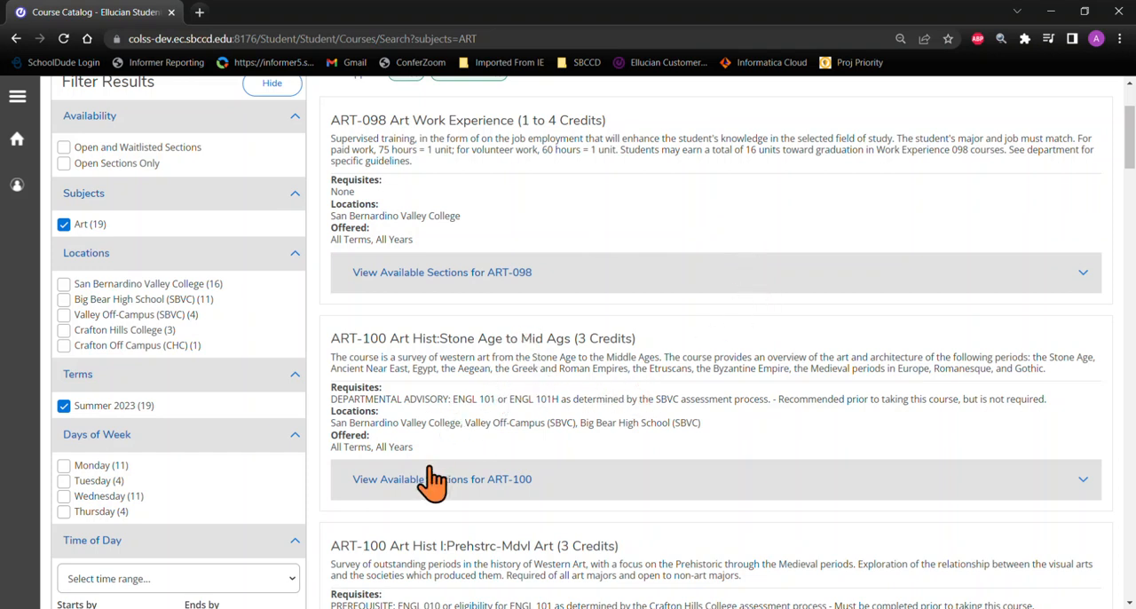
mouse_move(455, 501)
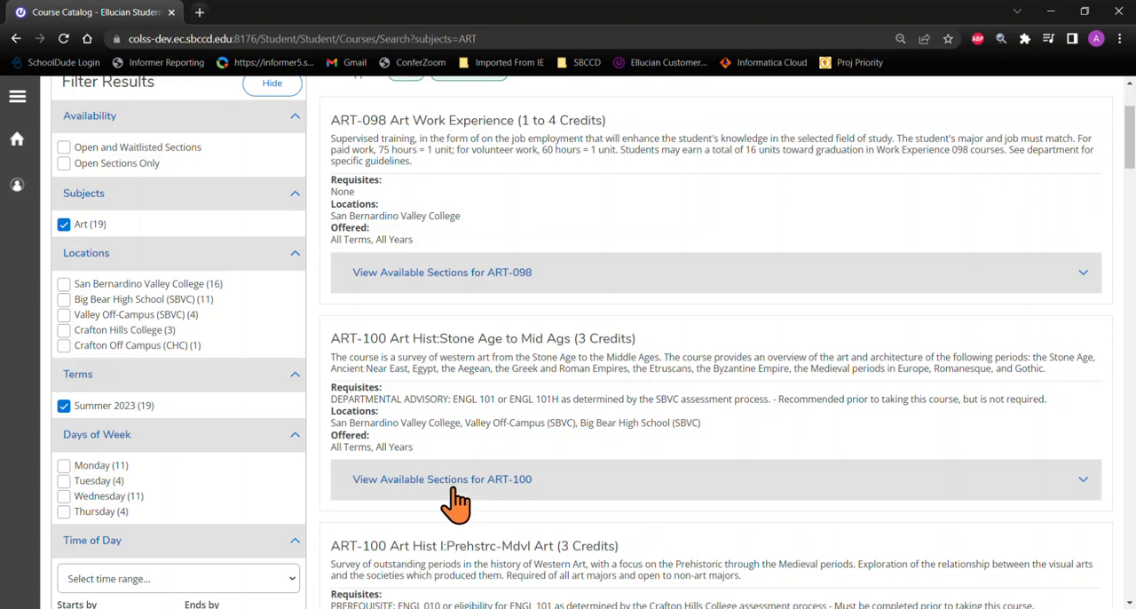
Expand ART-100's available sections and scroll to section ART-100-10 (3038).
left_click(442, 479)
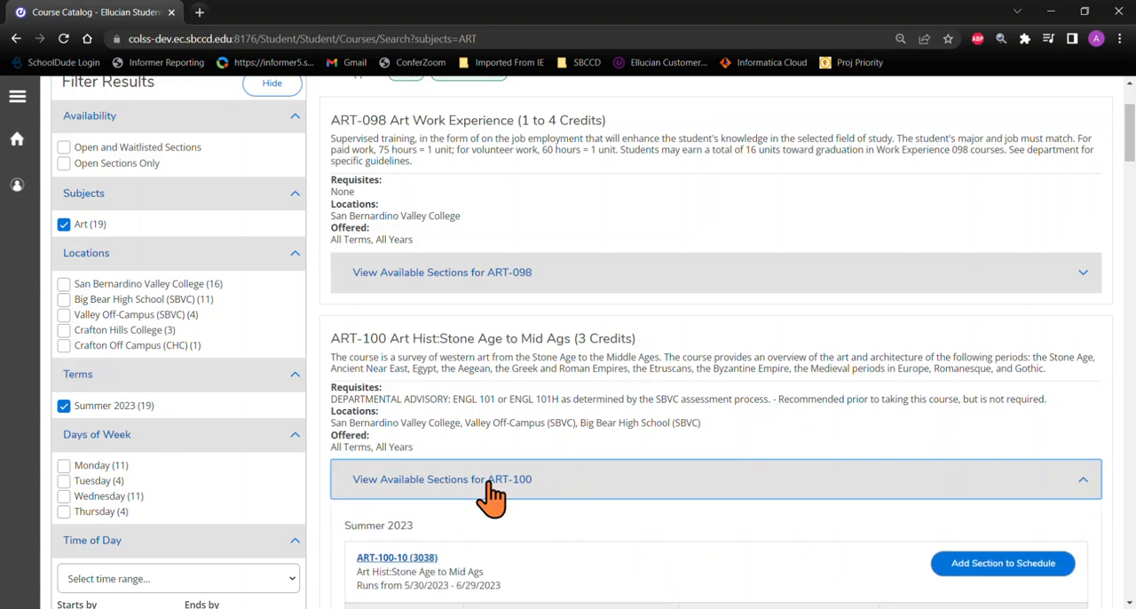
scroll("down", 3)
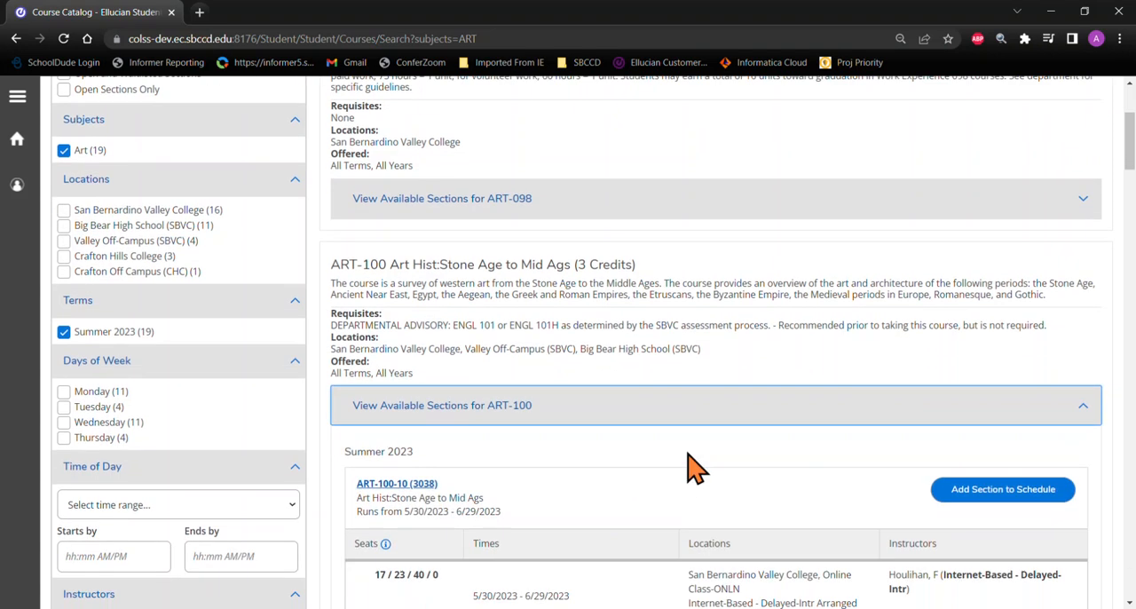
scroll("down", 3)
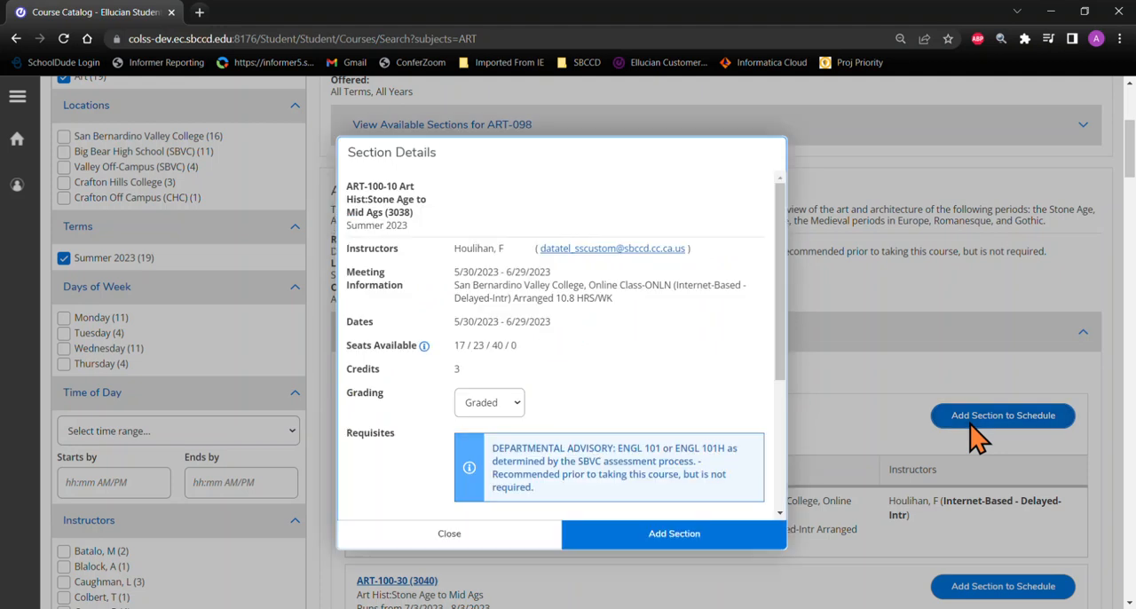
mouse_move(777, 346)
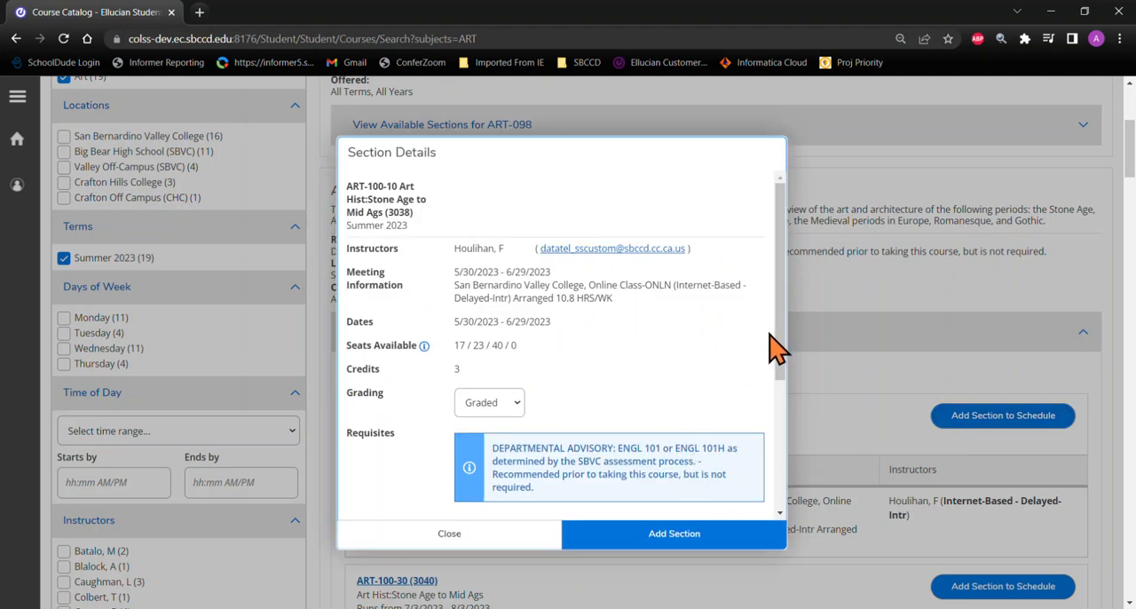
mouse_move(779, 348)
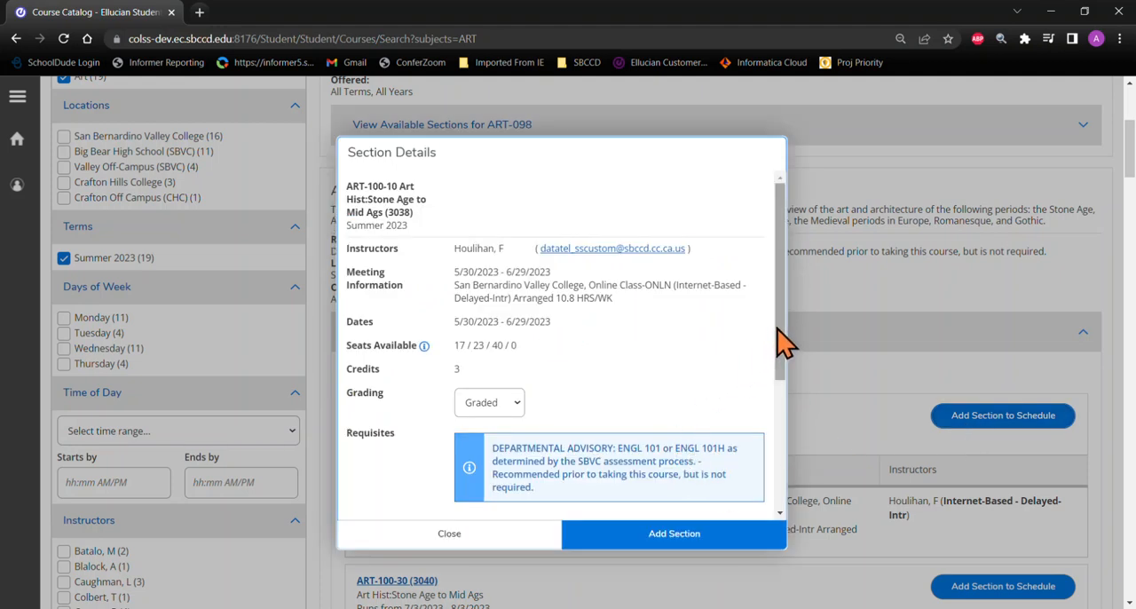
Review ART-100-10's section details and add it, bringing the schedule count to 1.
scroll("down", 3)
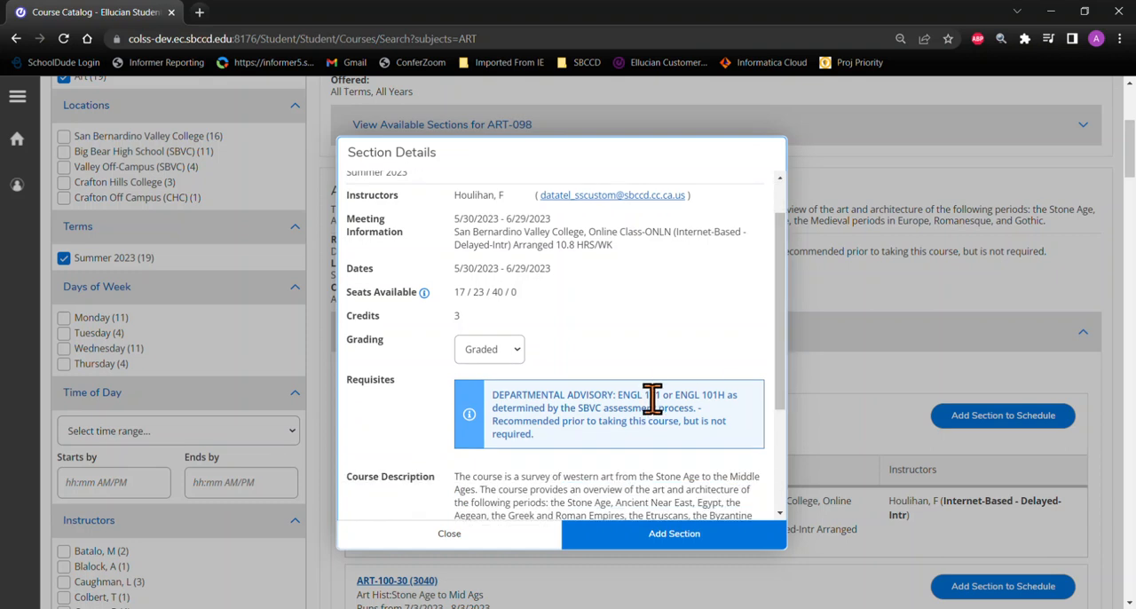
scroll("down", 3)
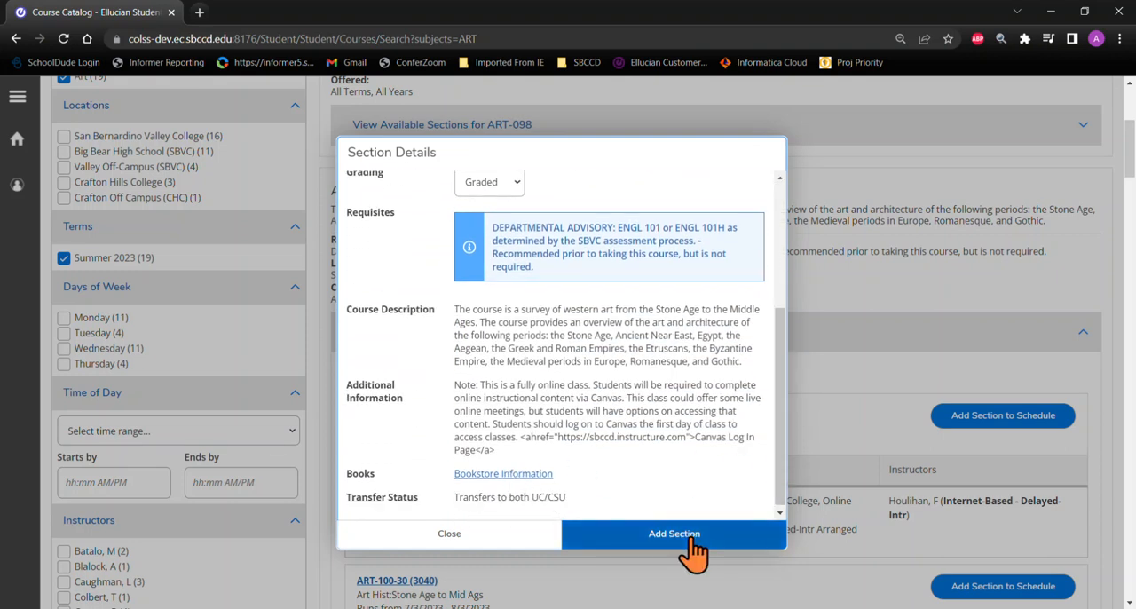
left_click(674, 534)
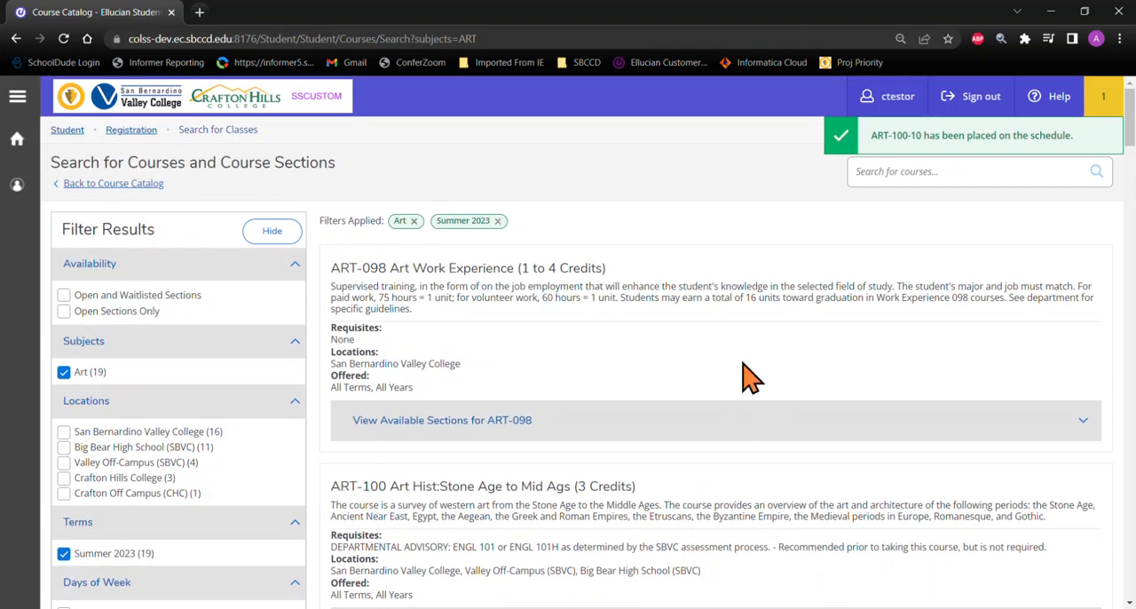
mouse_move(16, 139)
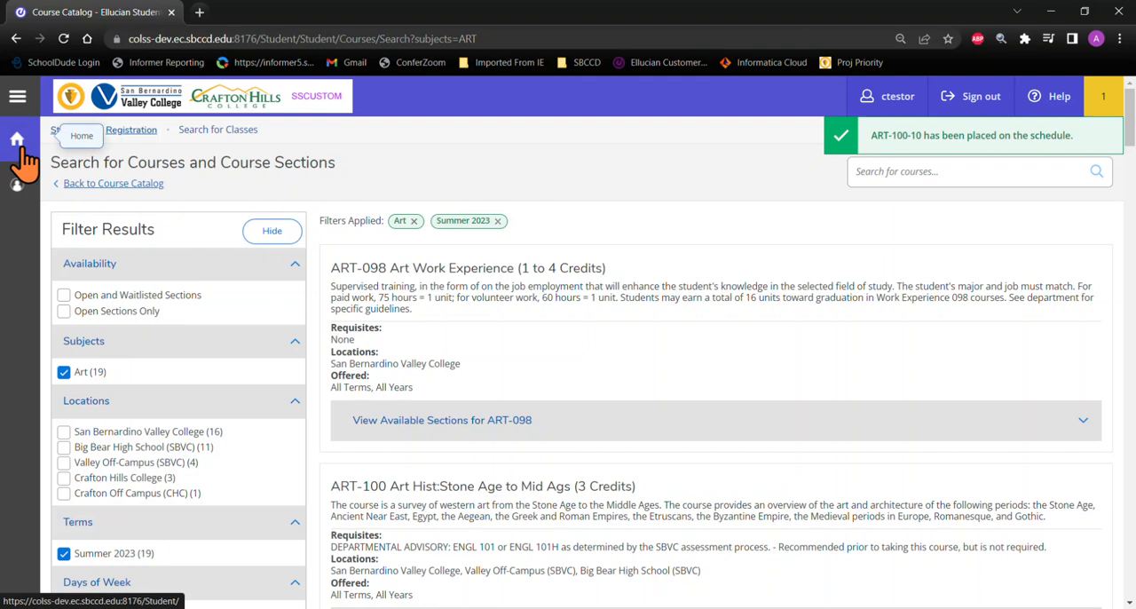
Go to the home page and open My Academics, showing ART-100-10 as Not Registered.
left_click(15, 138)
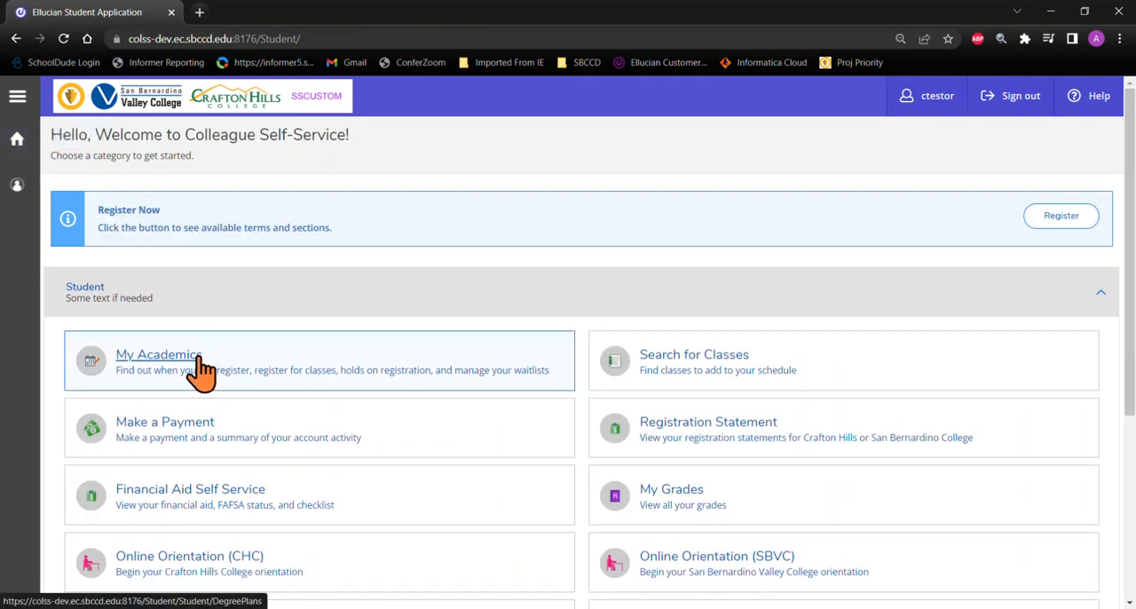
left_click(158, 354)
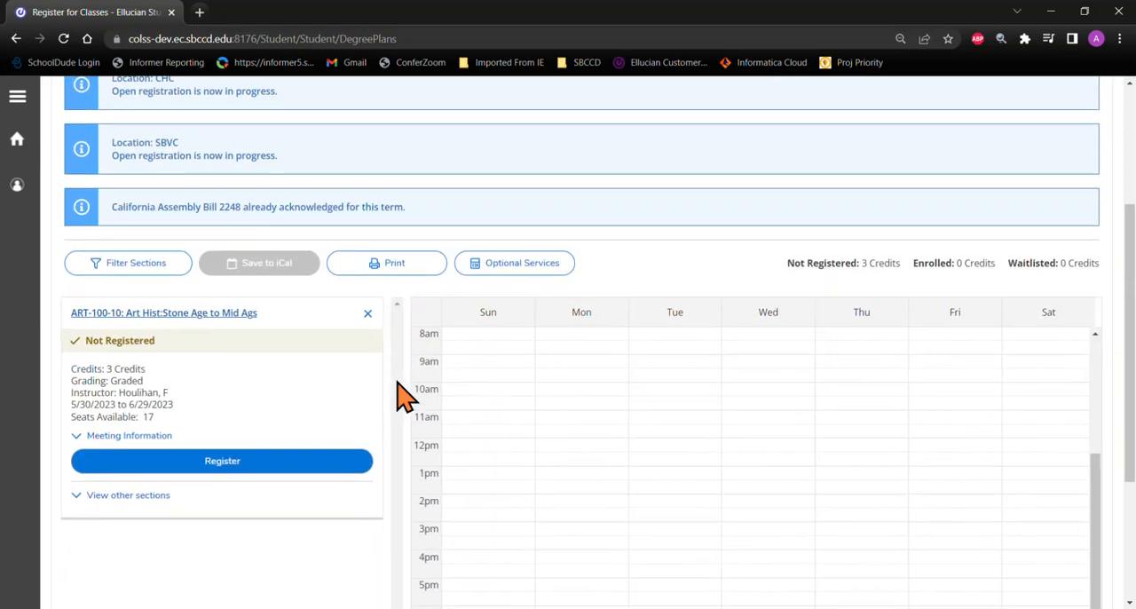
mouse_move(262, 351)
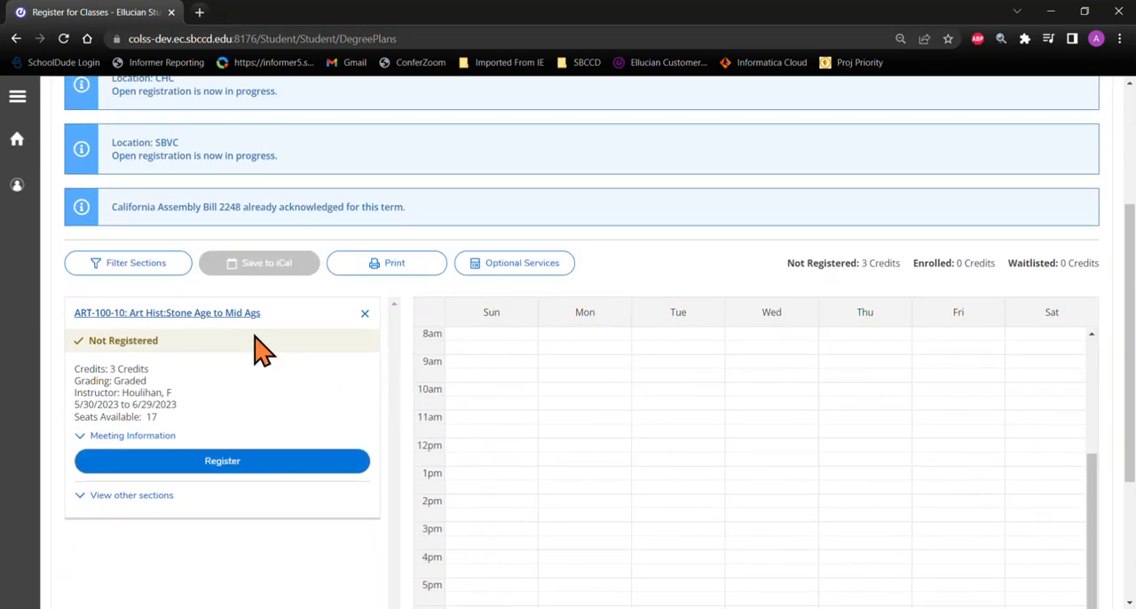